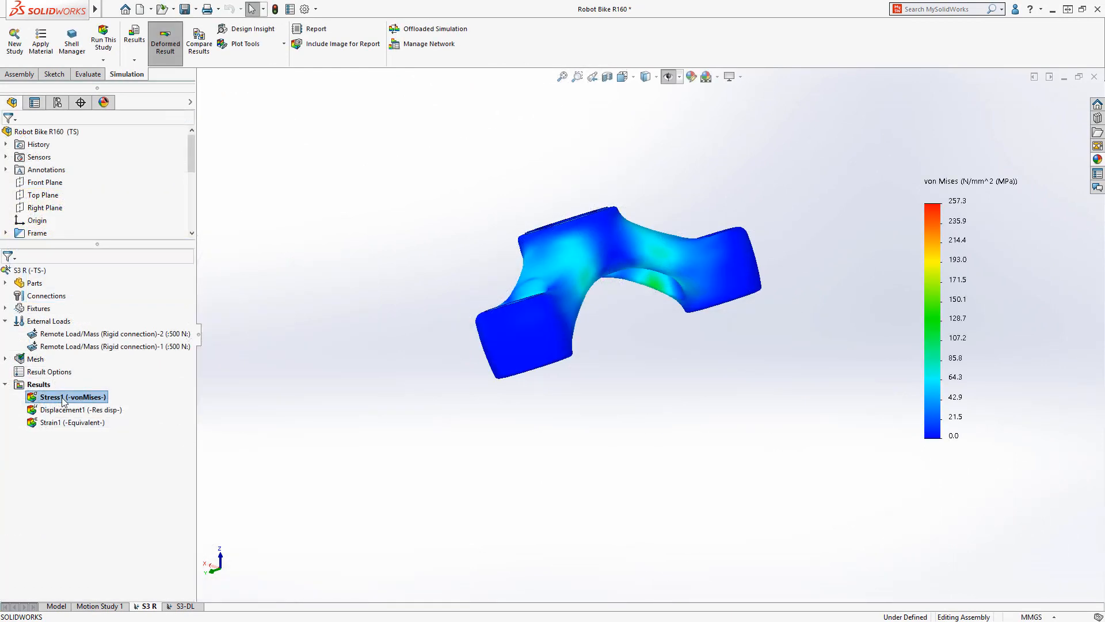
pyautogui.moveTo(67, 410)
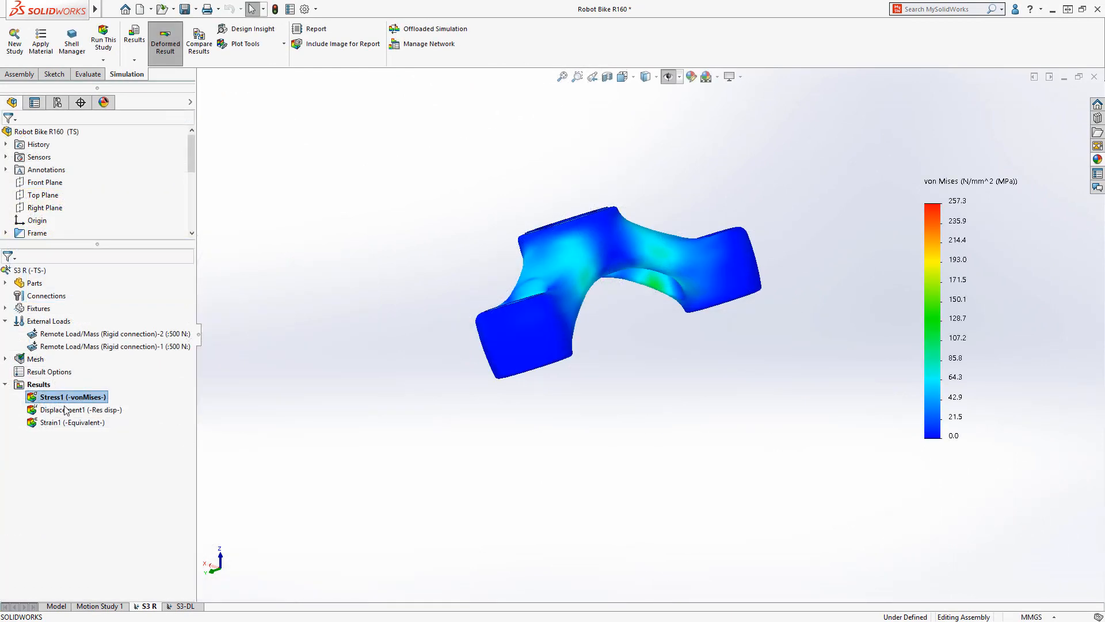
# Display the S3 R study's URES displacement plot, maximum 0.045 mm
pyautogui.click(64, 410)
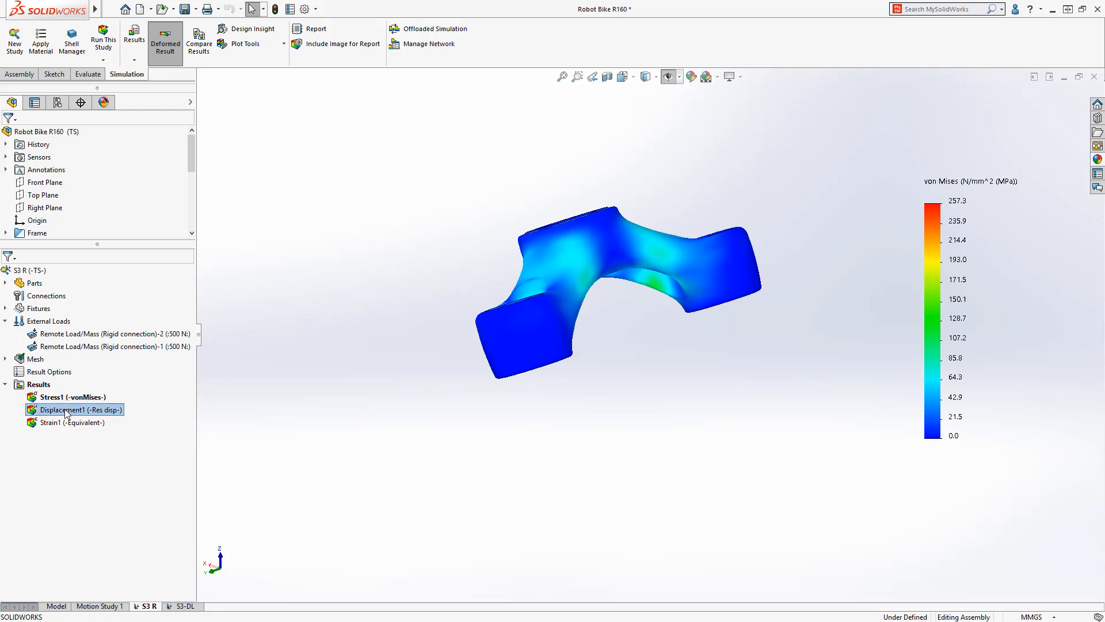
pyautogui.doubleClick(69, 410)
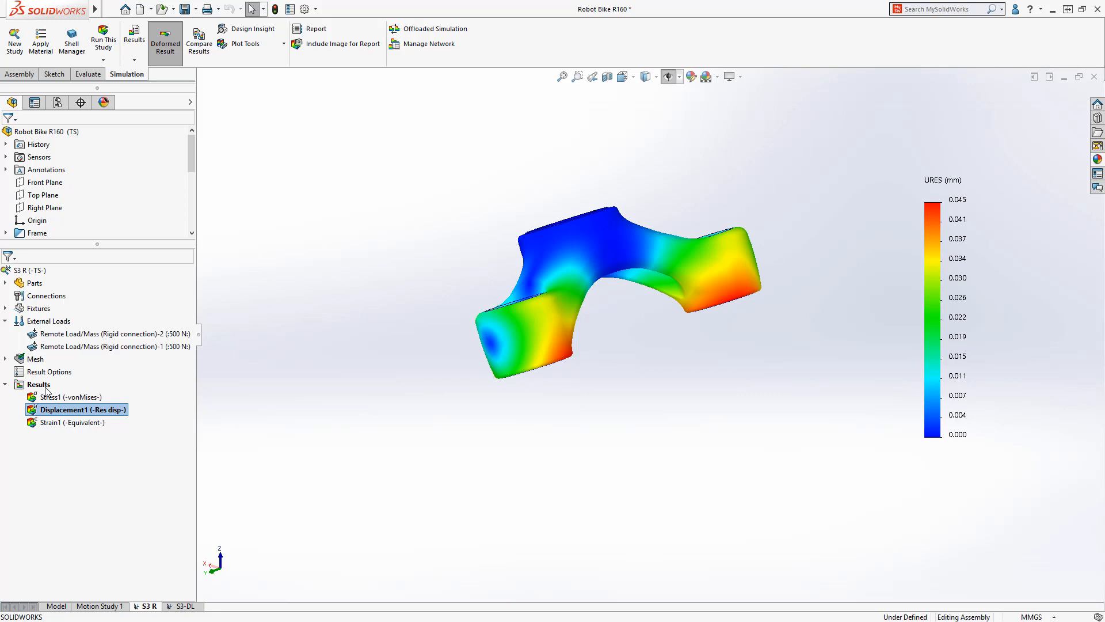
# Run Stress Hot Spot Diagnostics on the S3 R results and dismiss the hot-spots-detected message
pyautogui.rightClick(38, 384)
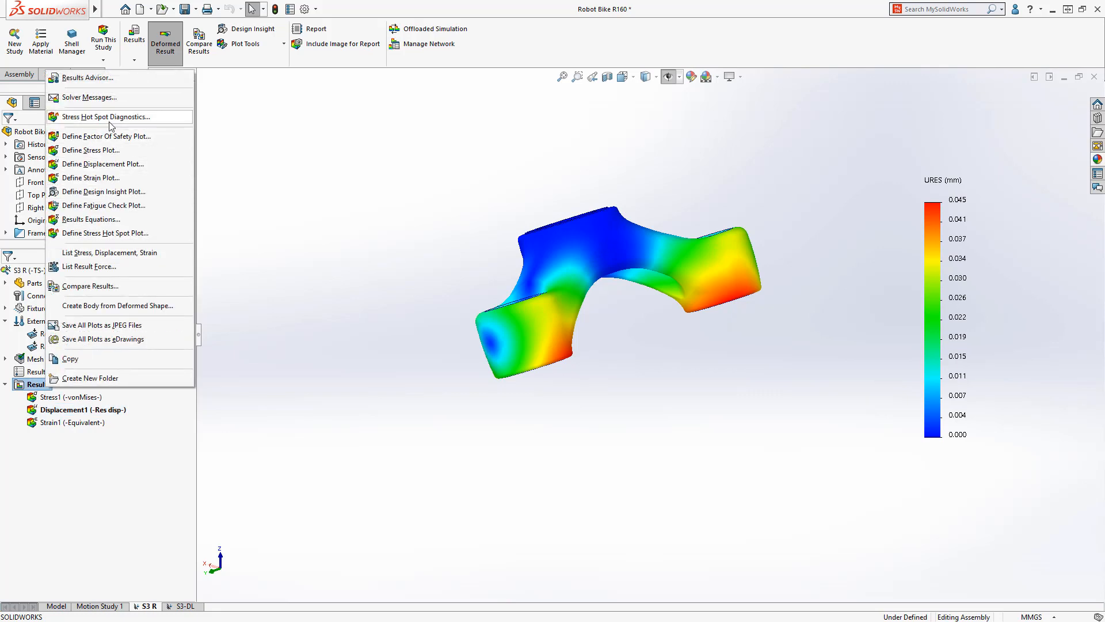
pyautogui.click(104, 116)
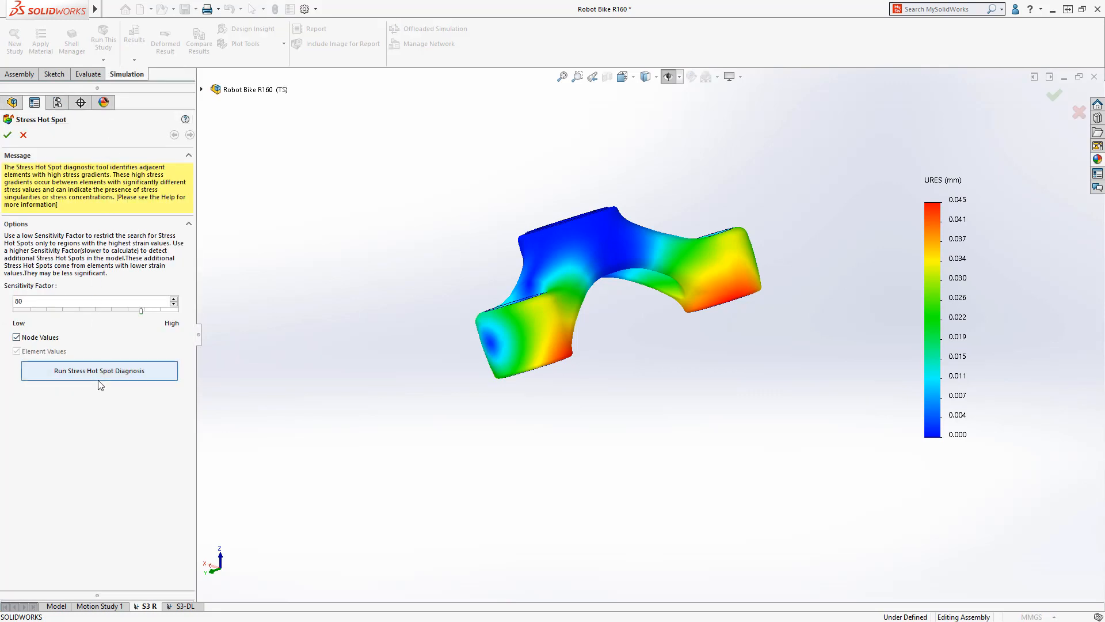
pyautogui.click(99, 371)
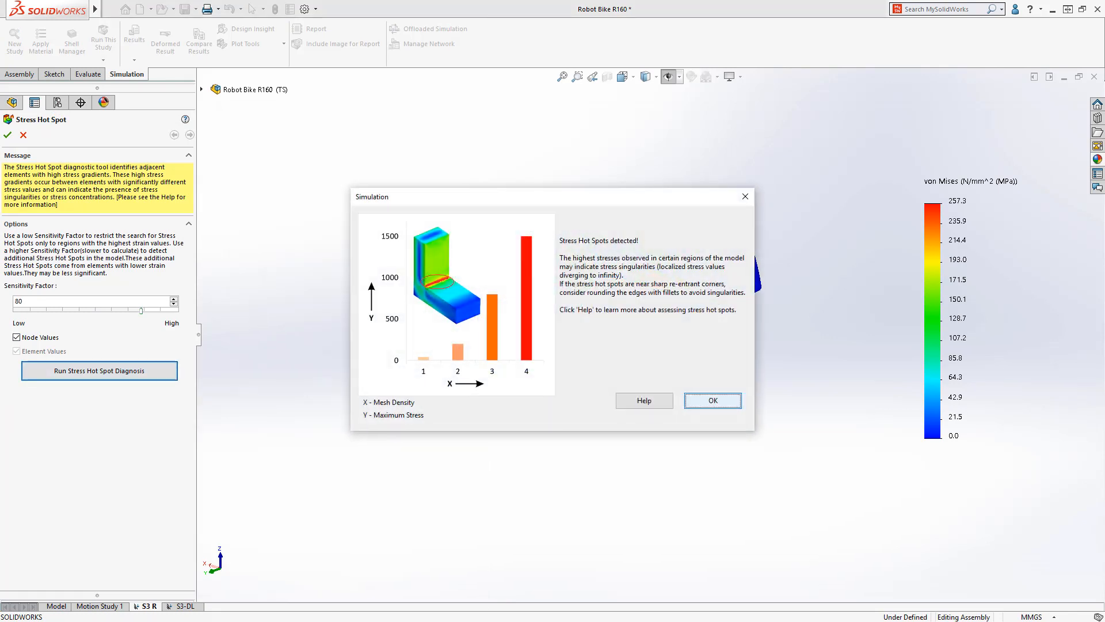
pyautogui.click(712, 400)
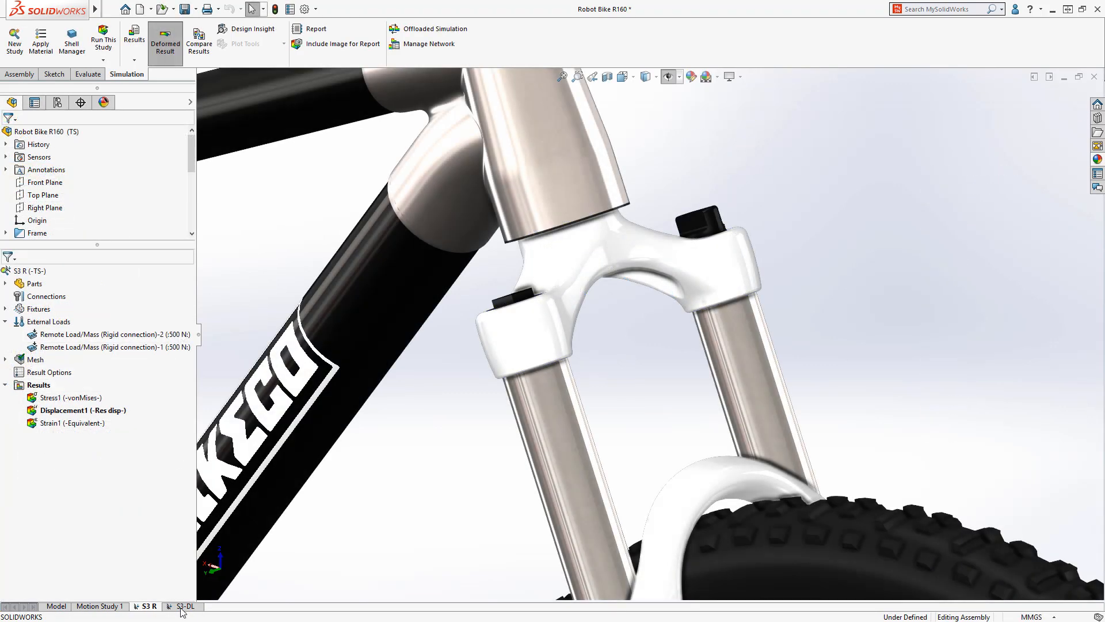
# In study S3-DL, set the remote load to a Distributed connection with Linear weighting
pyautogui.click(184, 605)
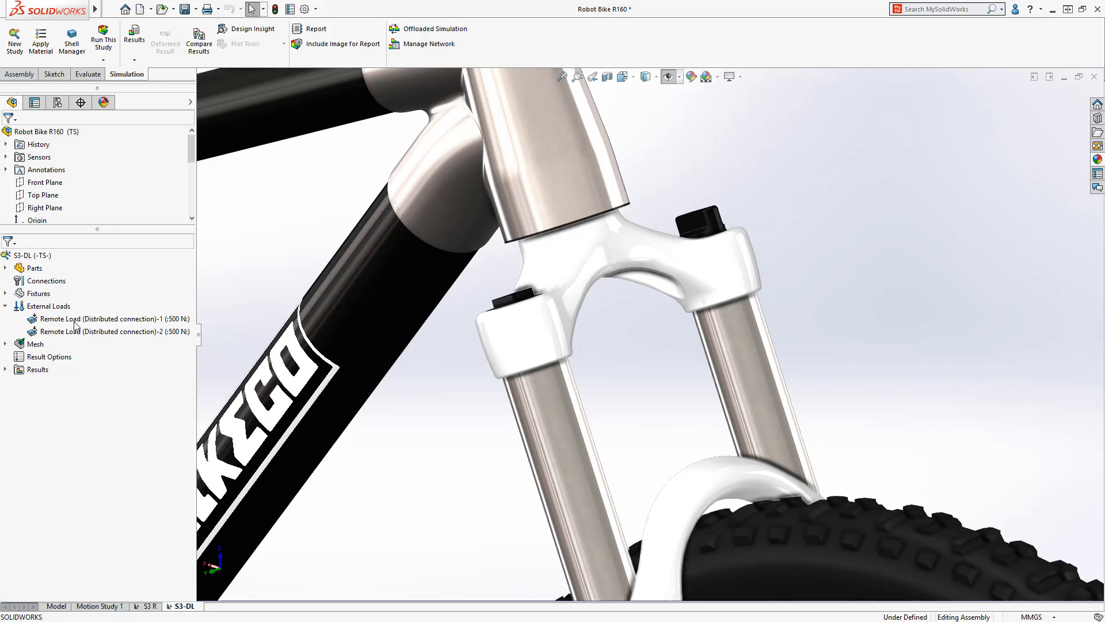
pyautogui.doubleClick(101, 319)
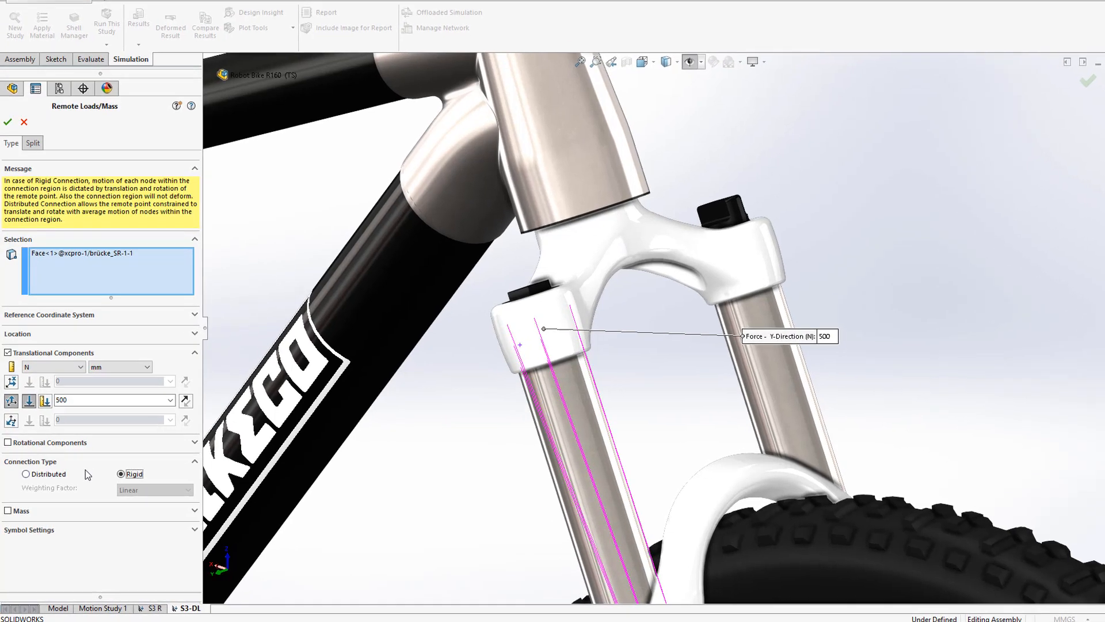
pyautogui.click(24, 474)
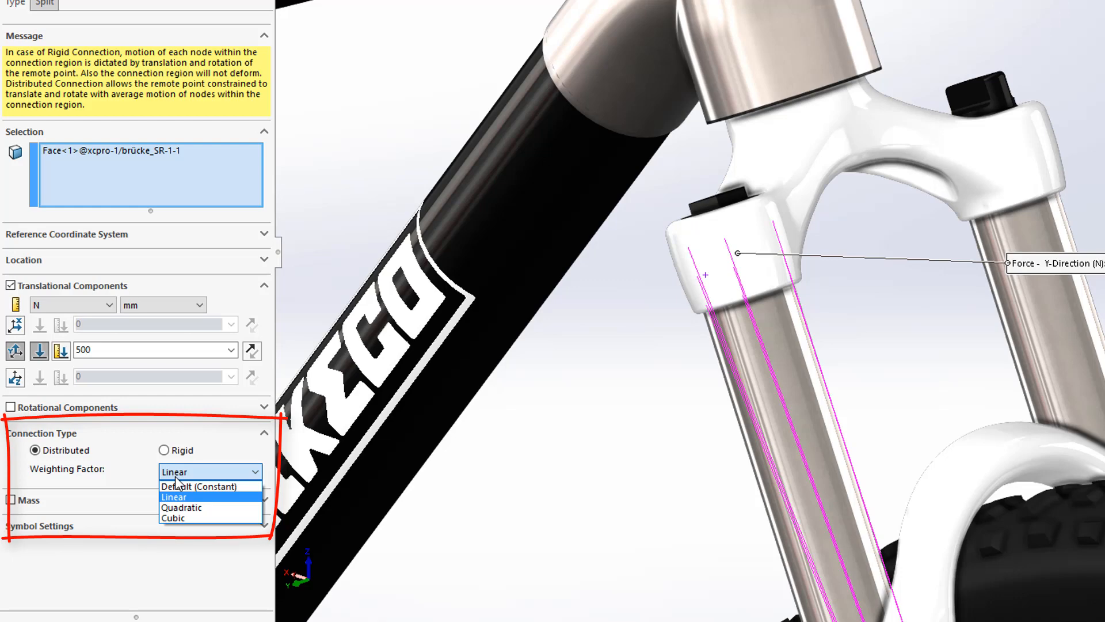
pyautogui.click(172, 496)
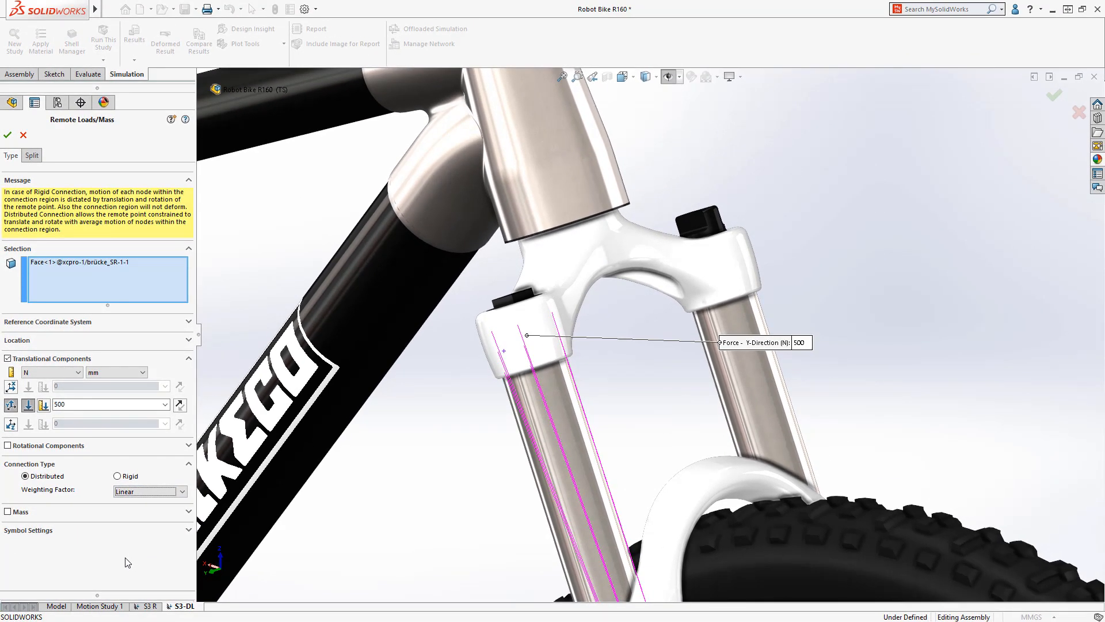
pyautogui.click(8, 134)
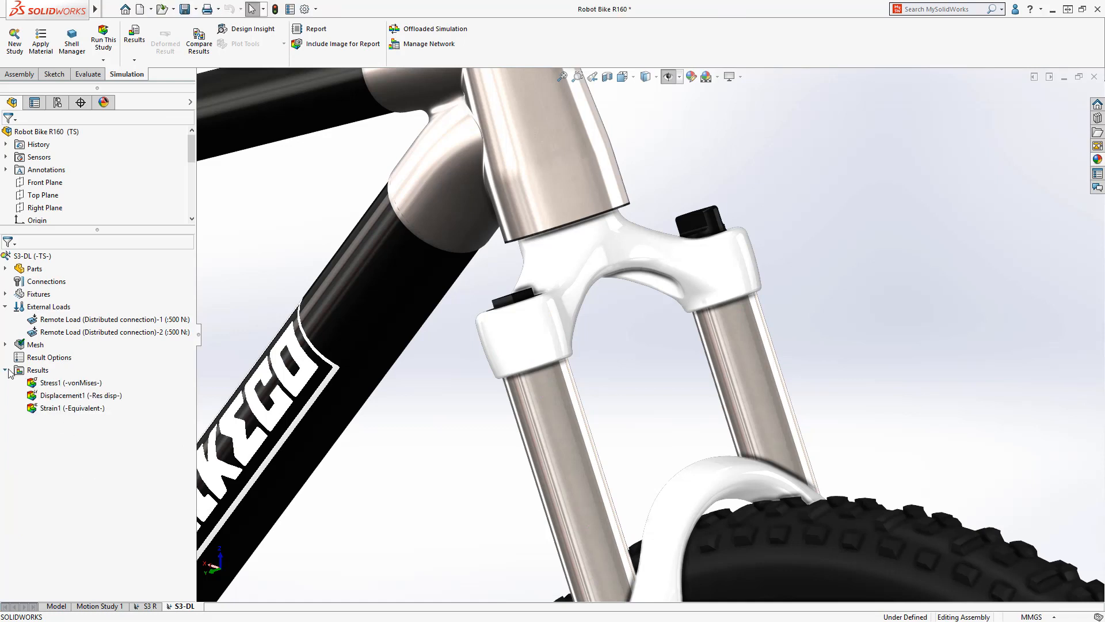
# Display S3-DL's von Mises stress plot, peaking at 125 MPa
pyautogui.doubleClick(60, 382)
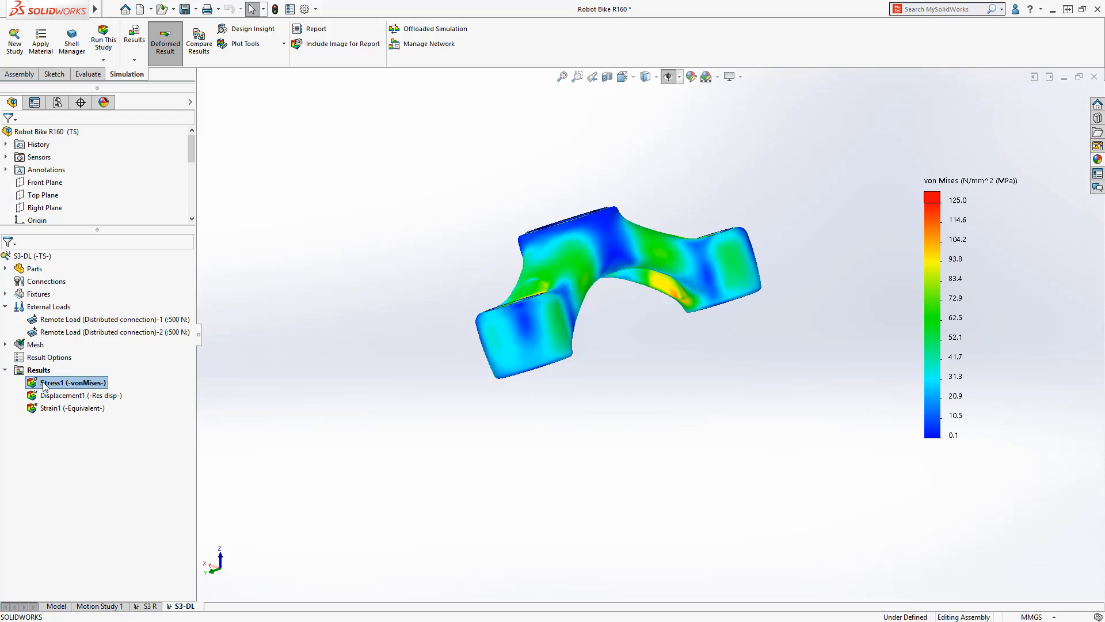
pyautogui.rightClick(38, 370)
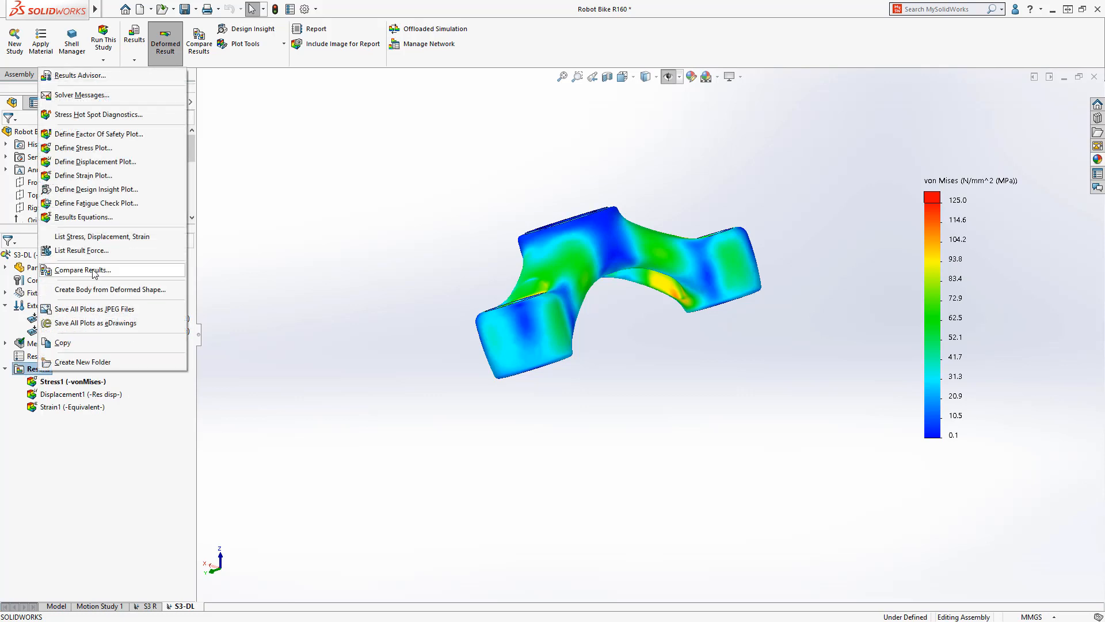
pyautogui.click(83, 269)
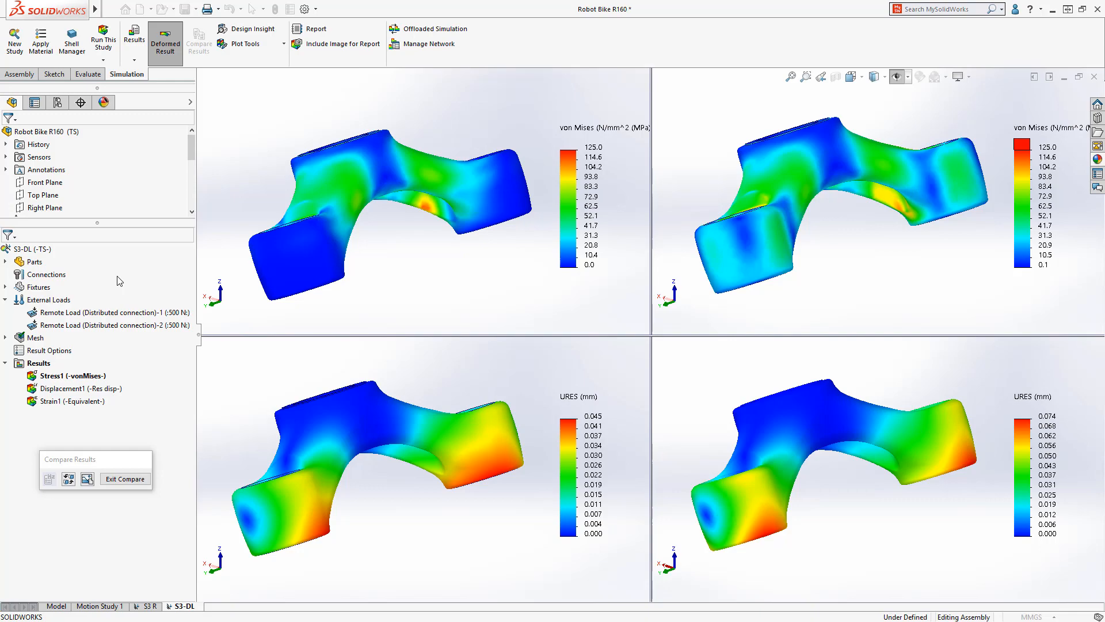
pyautogui.click(124, 478)
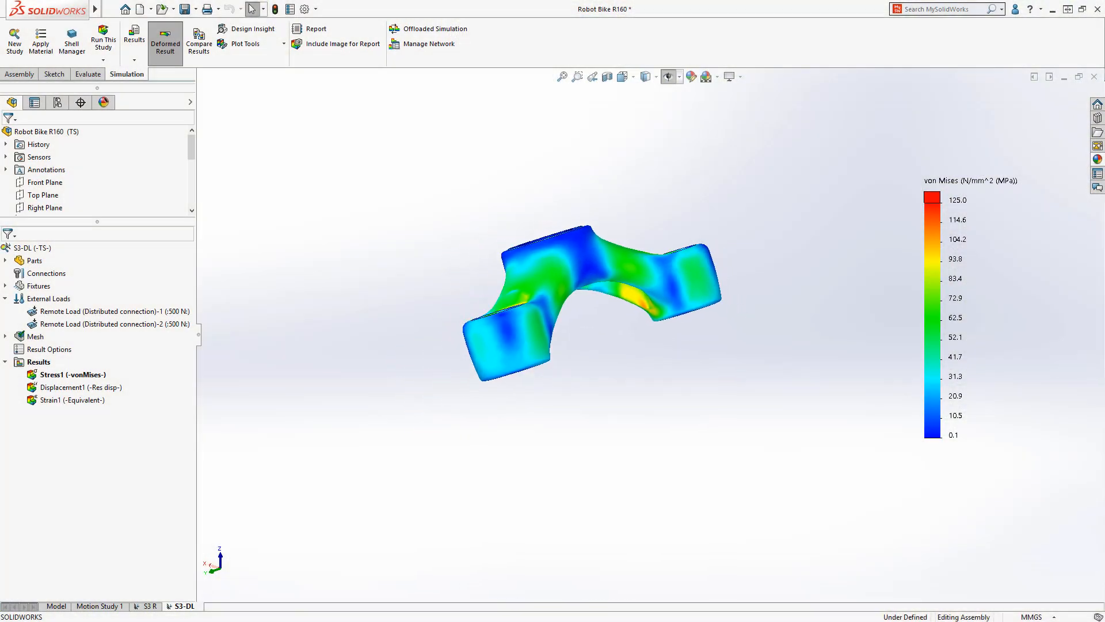